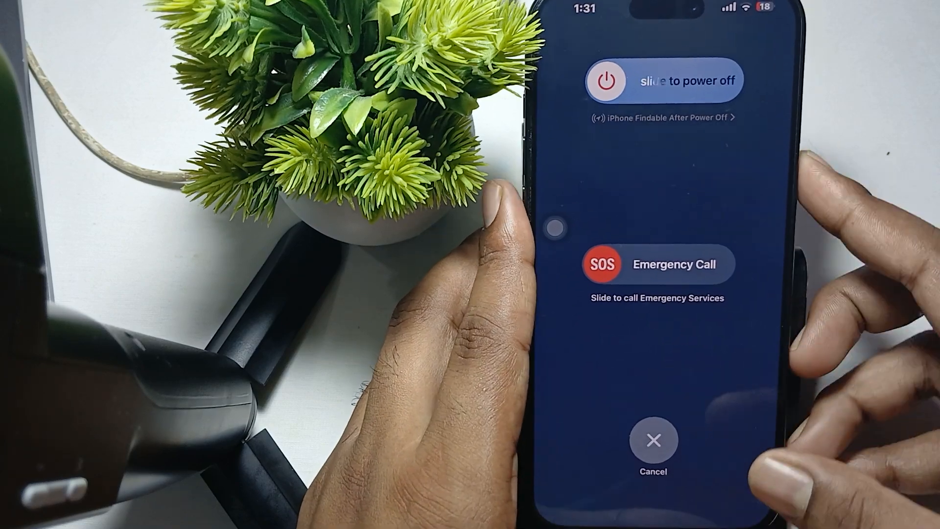
- Power off the overheated iPhone and restart it to the passcode screen
click(653, 440)
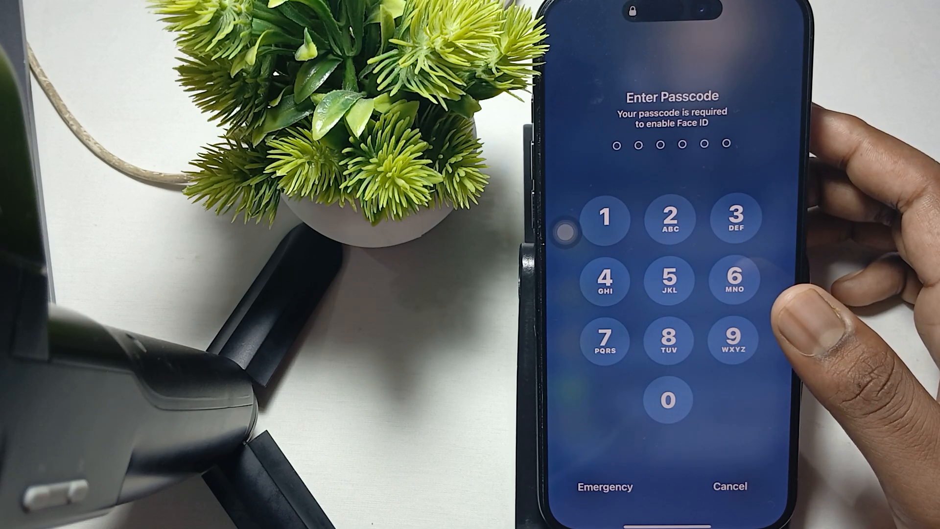
- Unlock the iPhone with the passcode and reach getsupport.apple.com in Safari
click(668, 282)
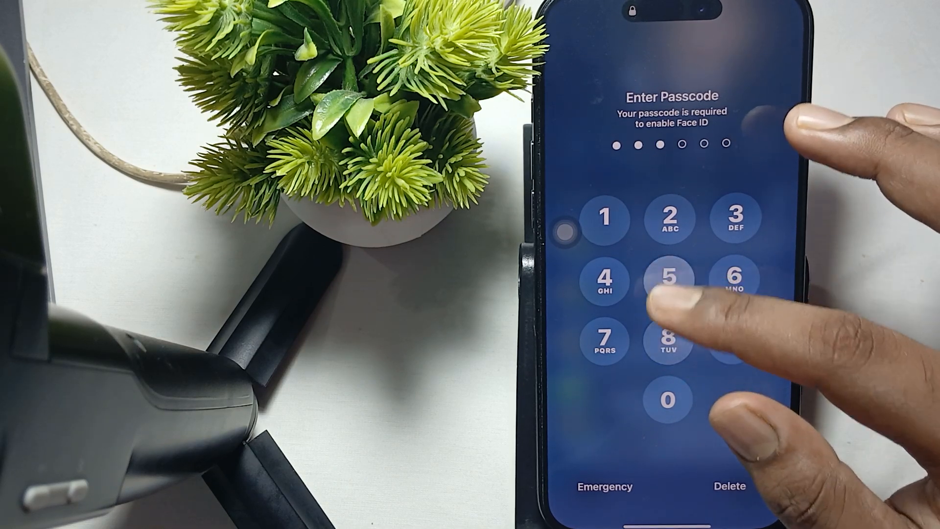
click(669, 280)
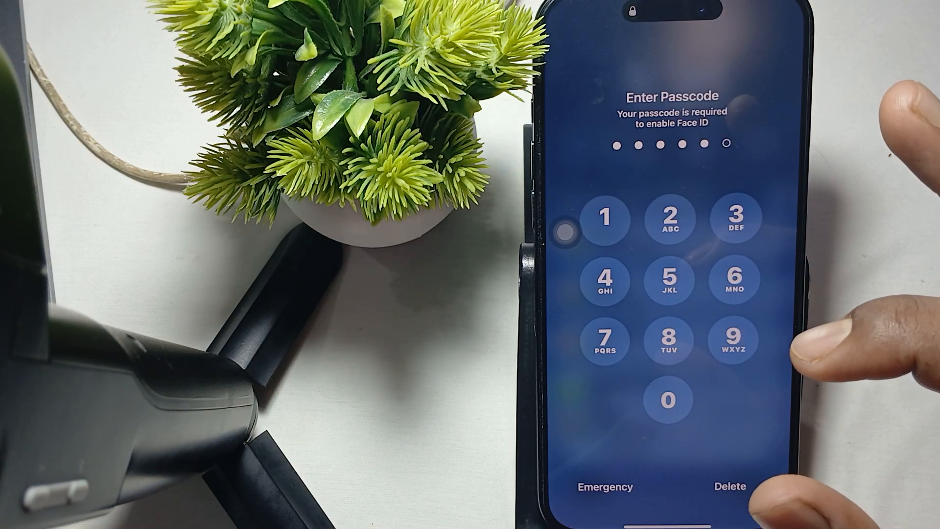
click(735, 338)
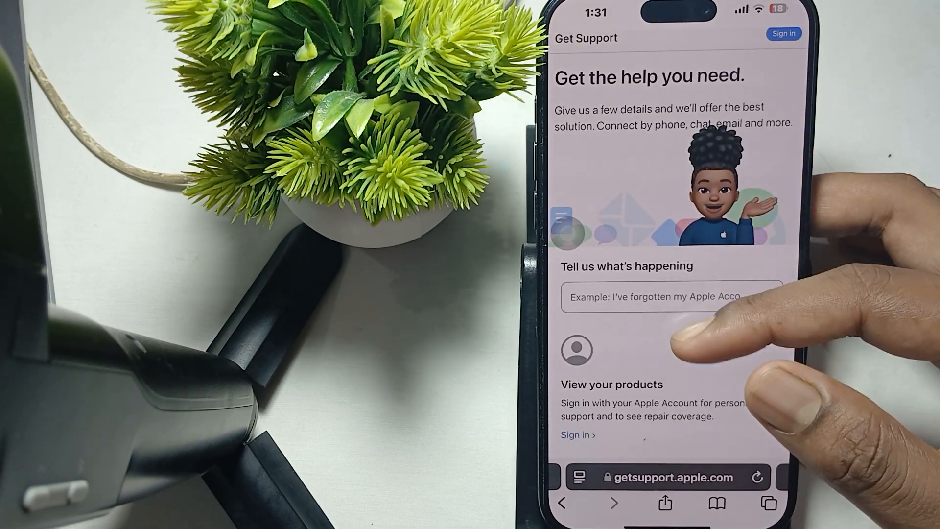
- Sign in to Get Support and choose the iPhone 16 Pro Max as the product
scroll(down, 3)
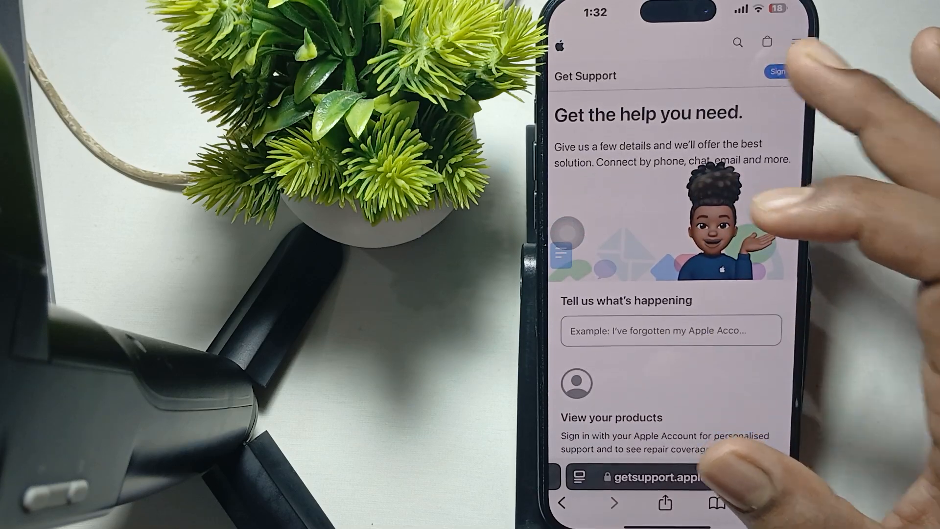
click(778, 72)
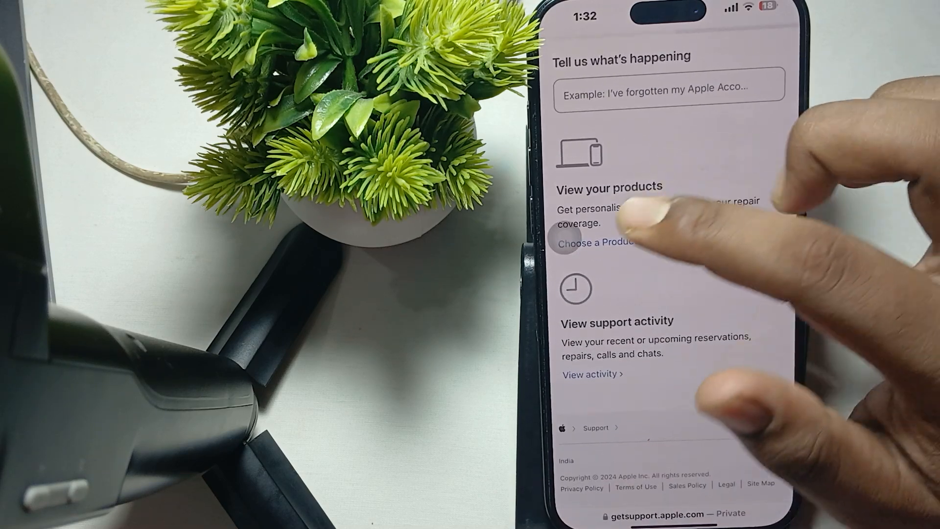
click(597, 242)
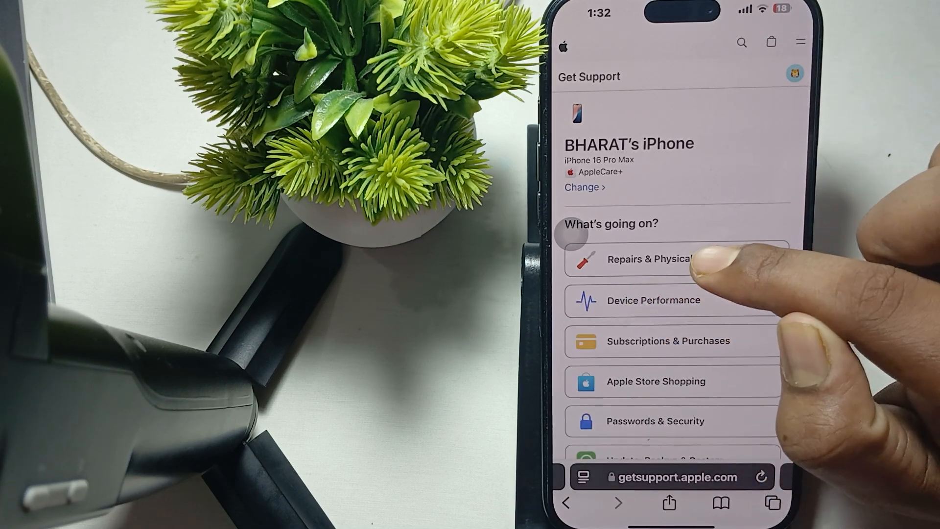
- Choose Repairs & Physical Damage under What's going on?
click(649, 259)
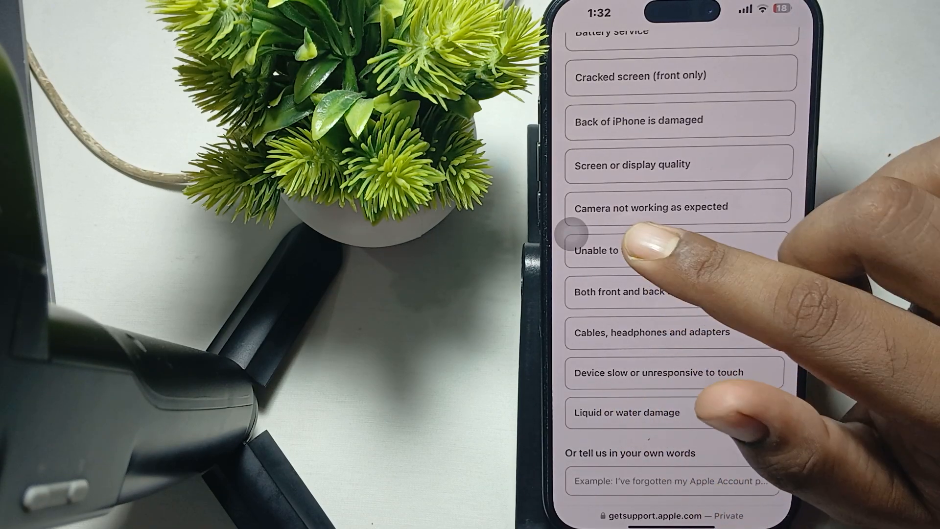
- Select Battery service as the topic and continue to the support options
scroll(down, 3)
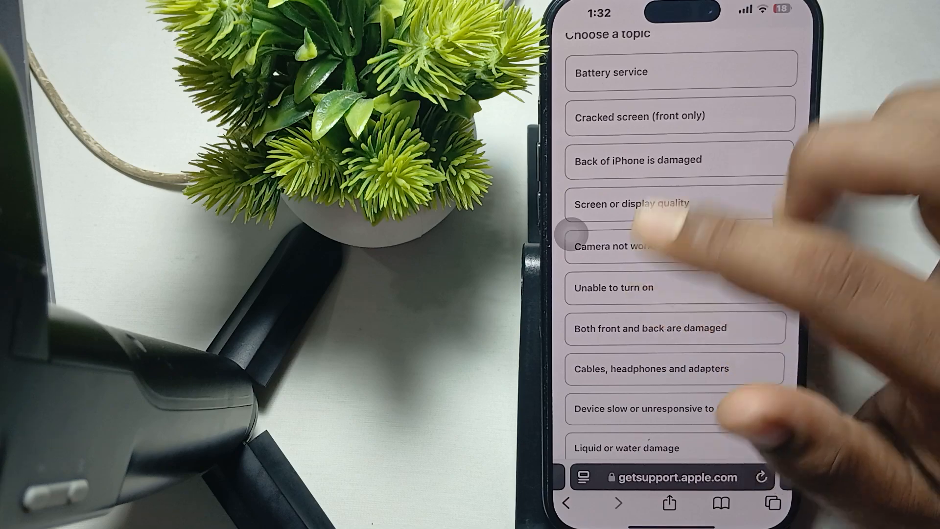
click(611, 72)
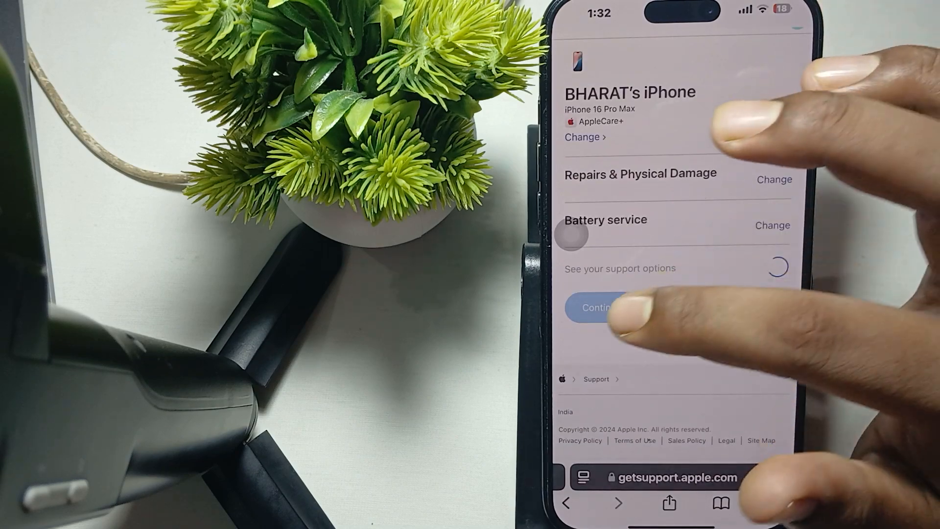
click(597, 308)
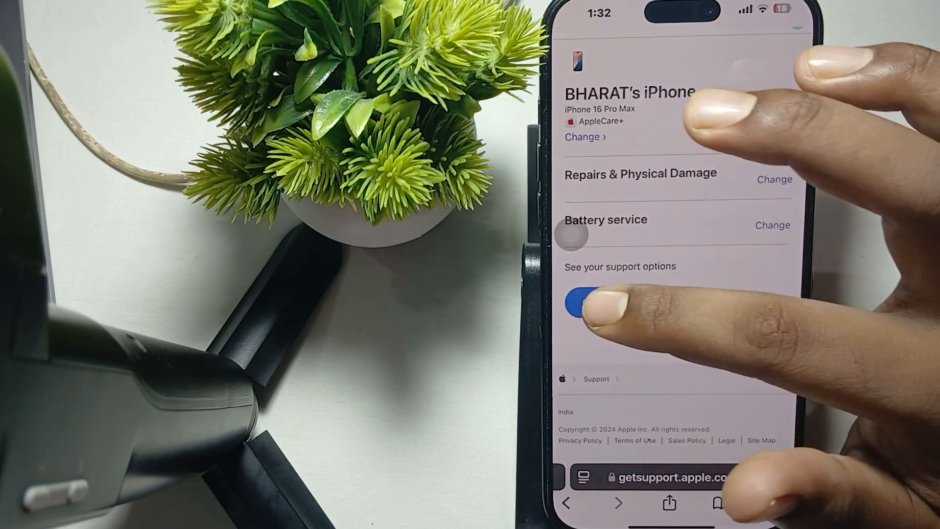